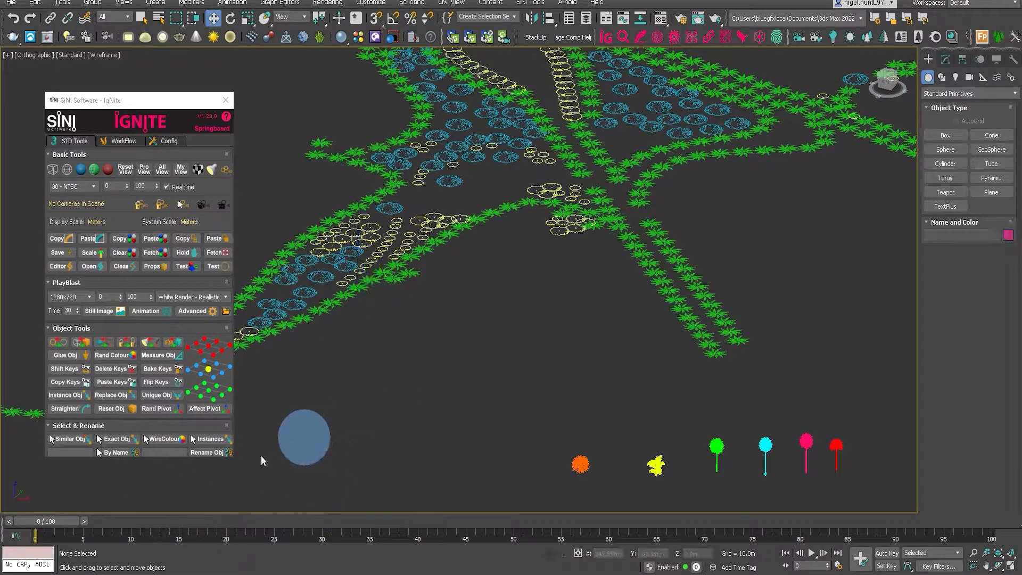
Swap all 64 blue circle symbols for orange lady palm type b shrubs via Replace Obj.
{"action": "left_click", "coordinate": [64, 439]}
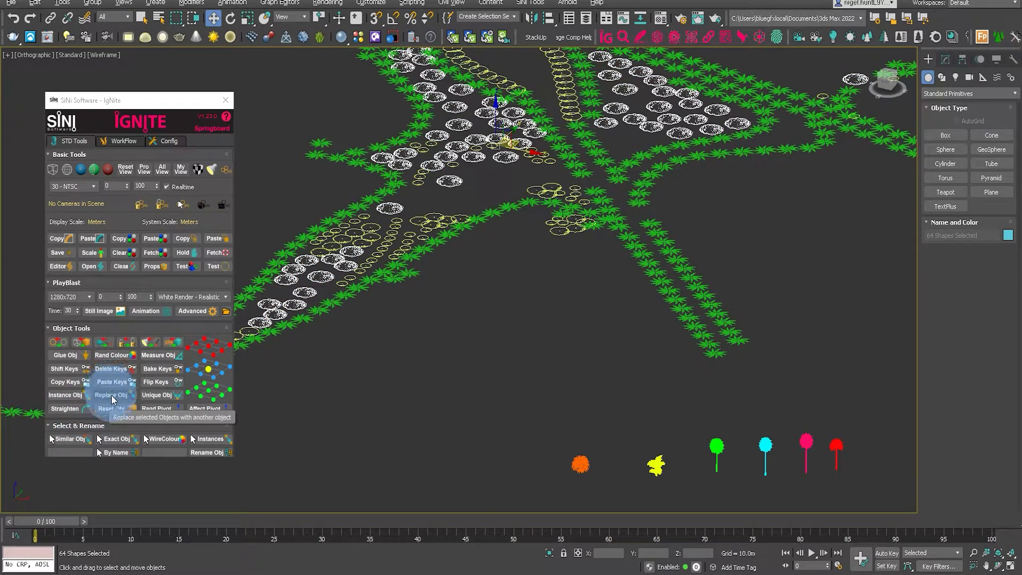
{"action": "left_click", "coordinate": [111, 394]}
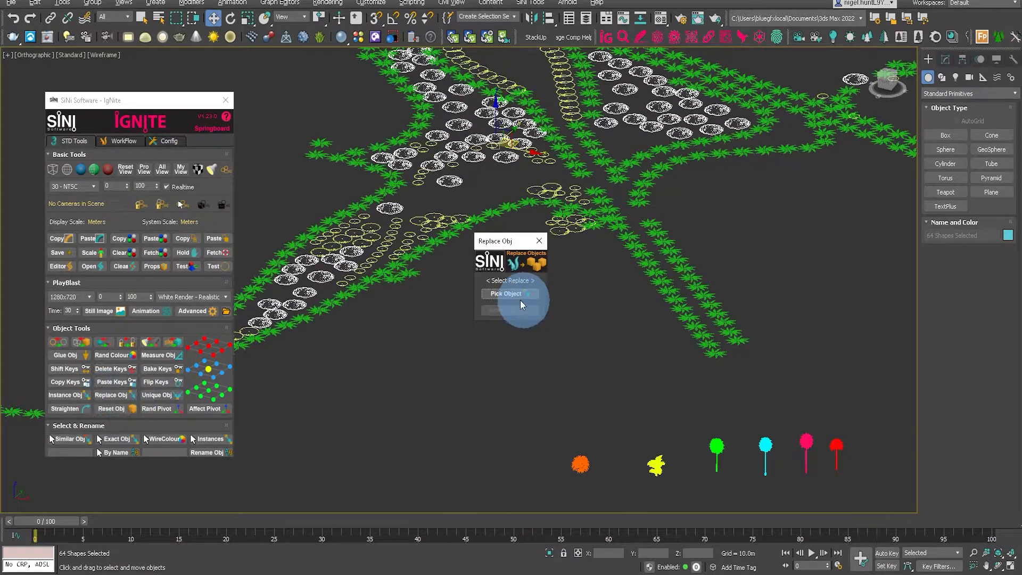
{"action": "left_click", "coordinate": [581, 464]}
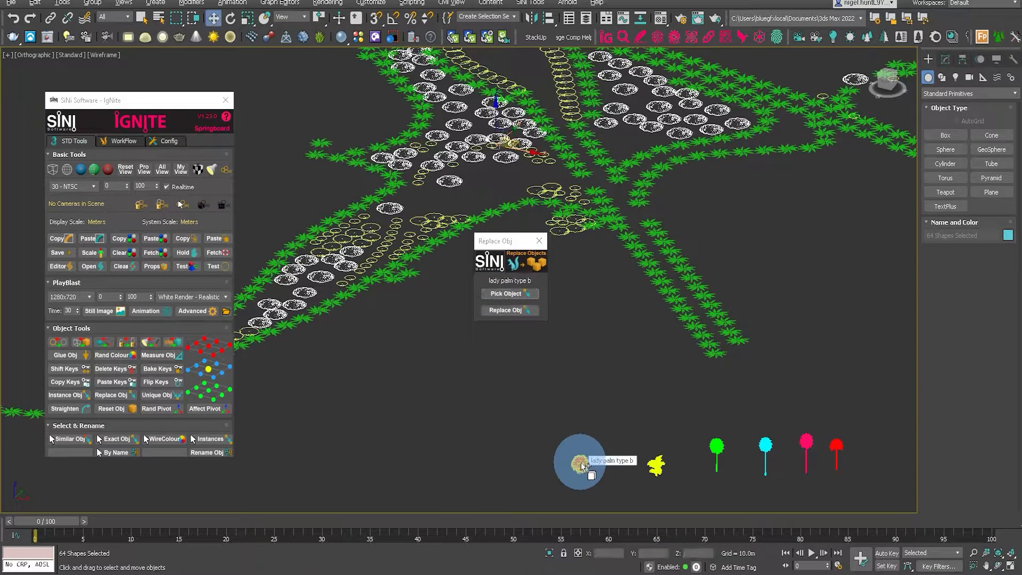
{"action": "left_click", "coordinate": [509, 310]}
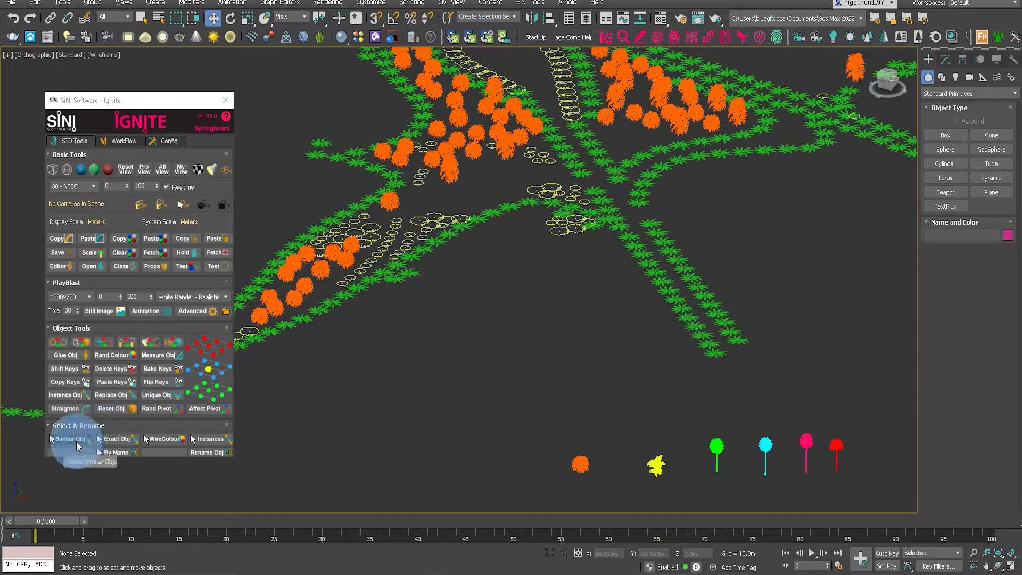
Swap the 102 yellow circle symbols for yellow Lady Palm new shrubs.
{"action": "left_click", "coordinate": [68, 439]}
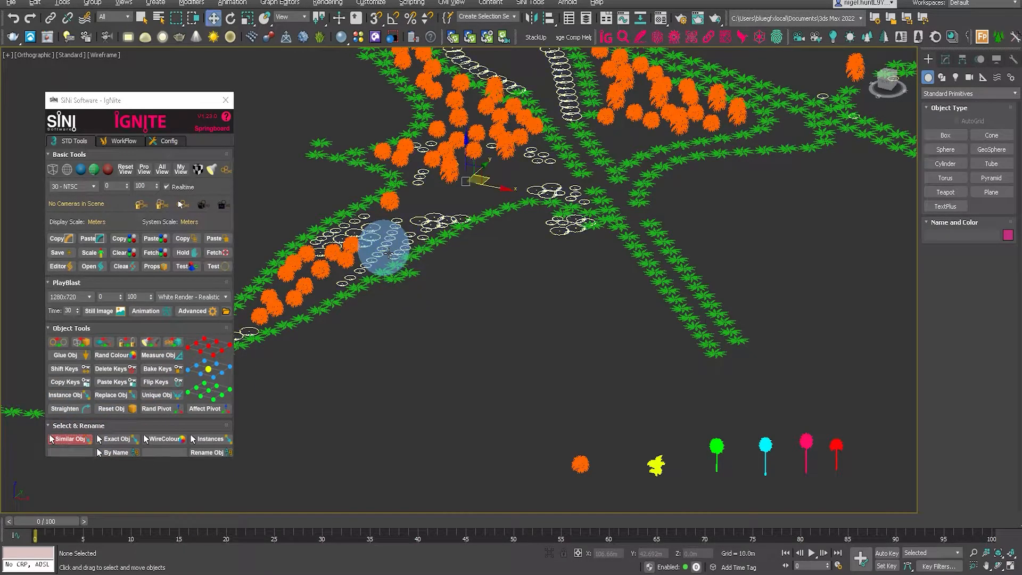
{"action": "left_click", "coordinate": [110, 395]}
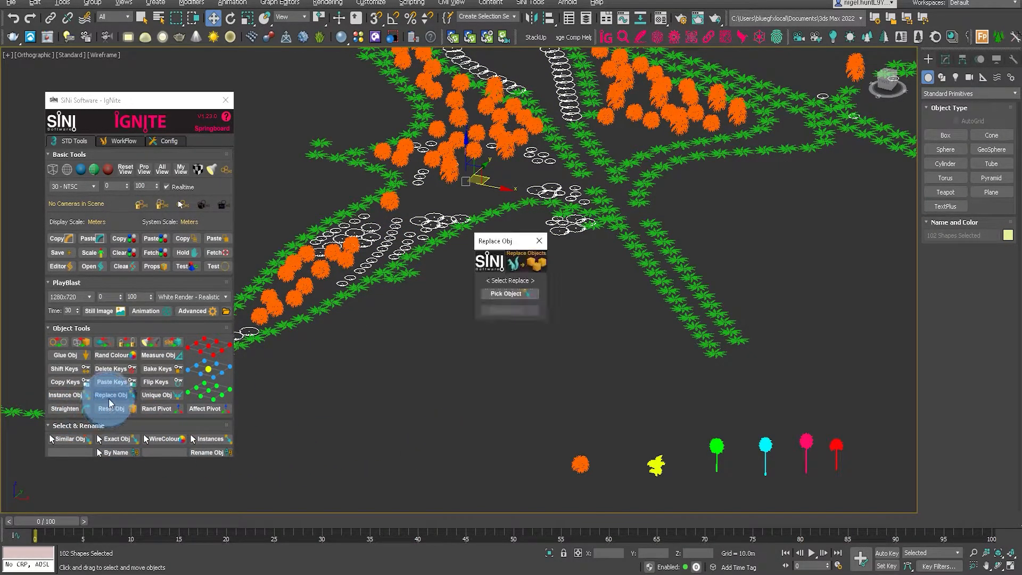
{"action": "left_click", "coordinate": [656, 469]}
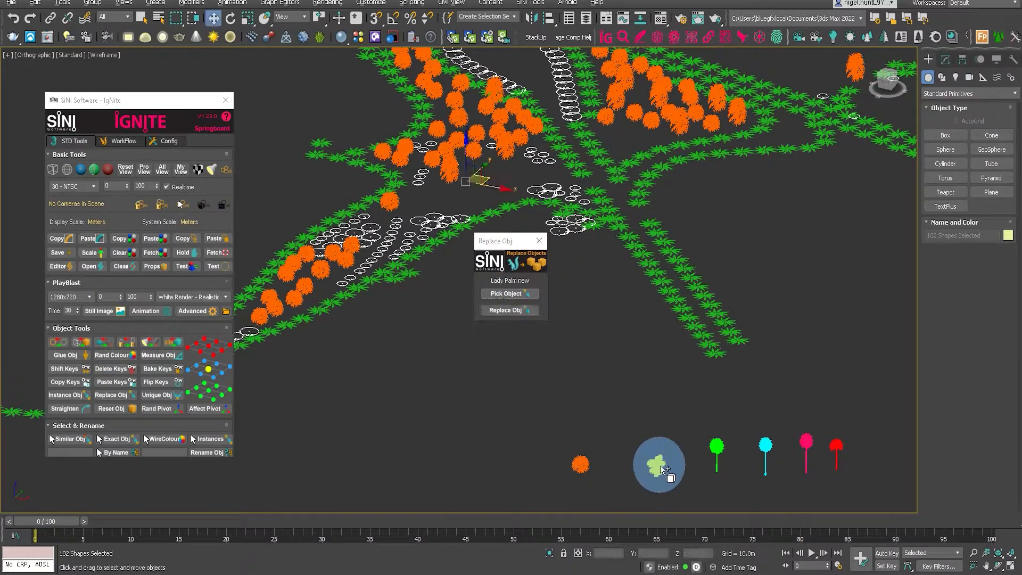
{"action": "left_click", "coordinate": [509, 310]}
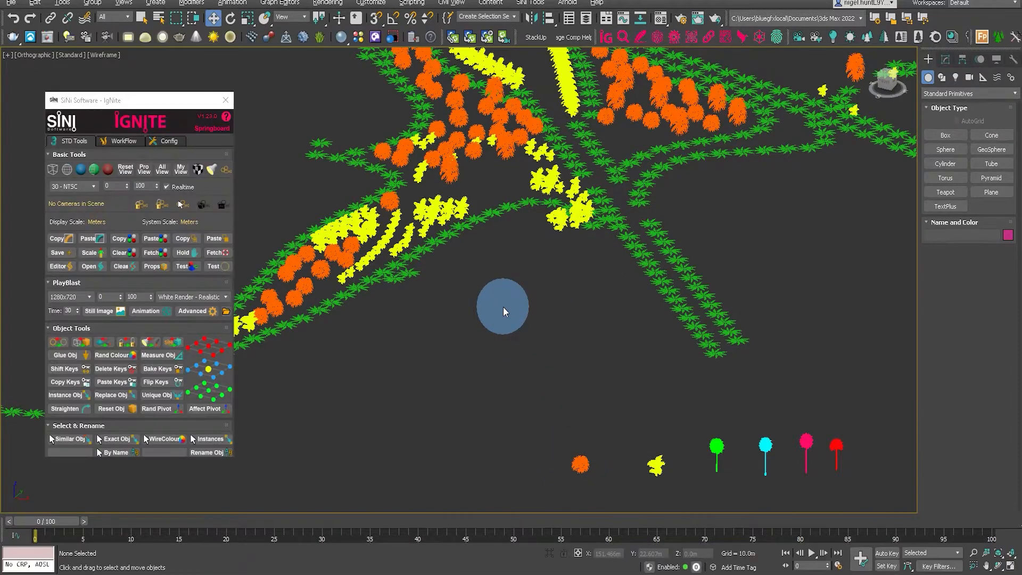
{"action": "left_click_drag", "start_coordinate": [501, 307], "coordinate": [304, 326]}
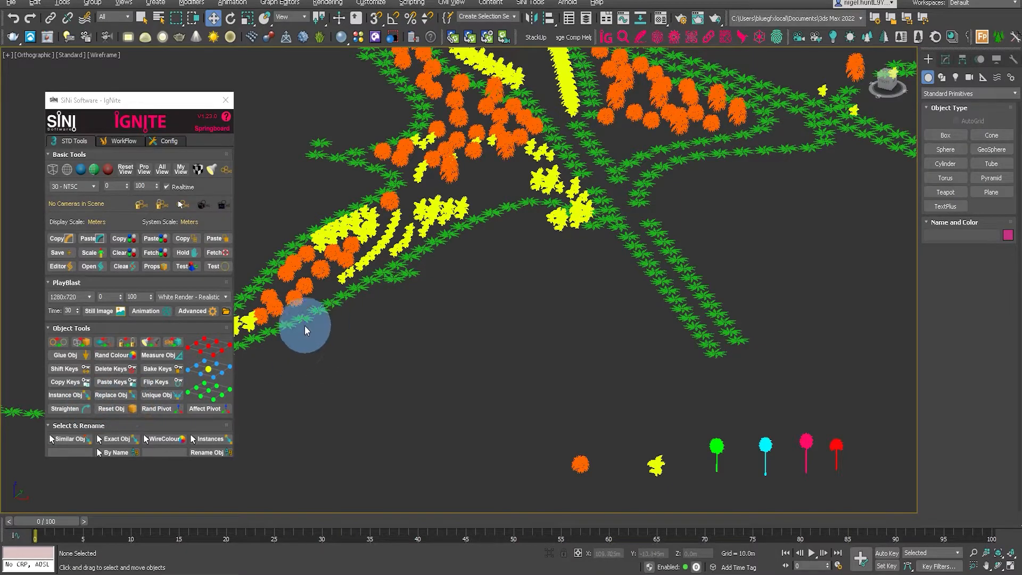
{"action": "mouse_move", "coordinate": [51, 438]}
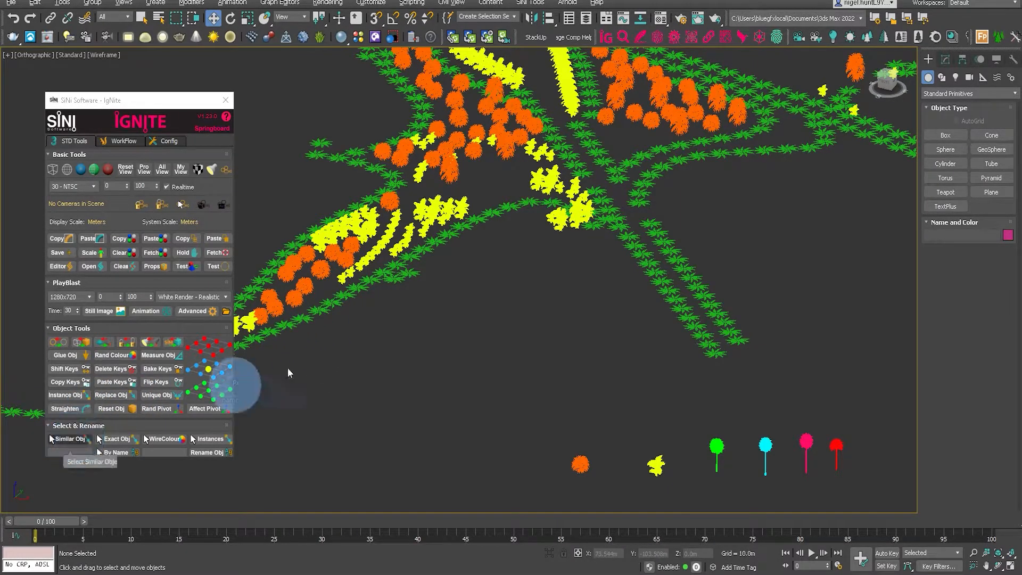
Swap the 239 green star tree symbols for the Attach_Obj_047 tree object.
{"action": "left_click", "coordinate": [64, 439]}
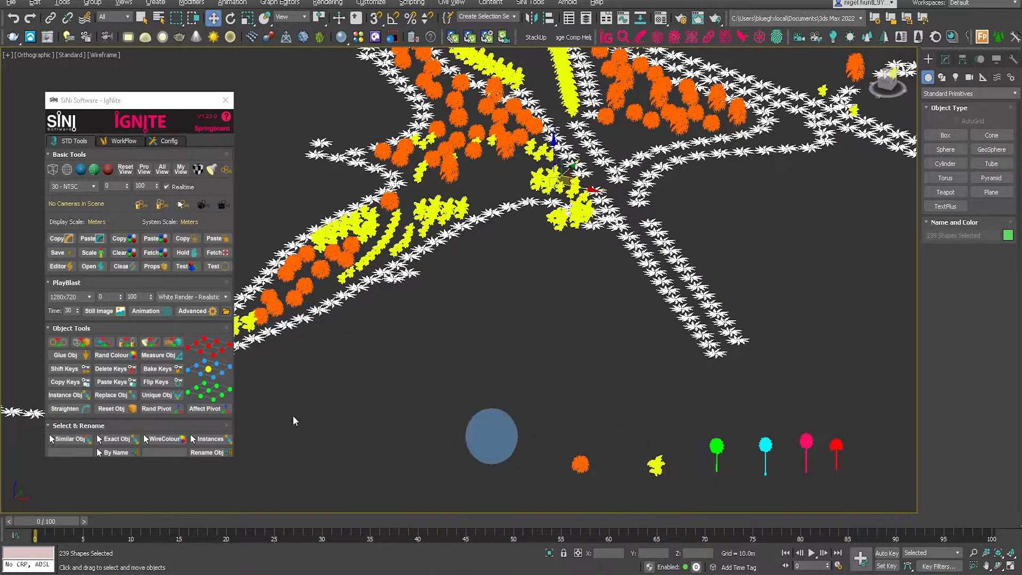
{"action": "left_click", "coordinate": [109, 395]}
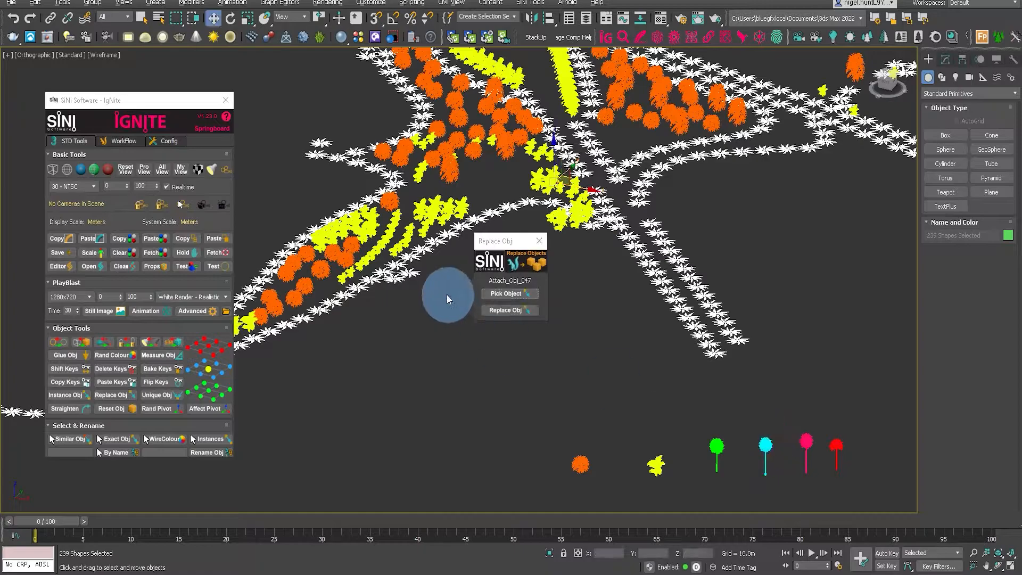
{"action": "left_click", "coordinate": [510, 310]}
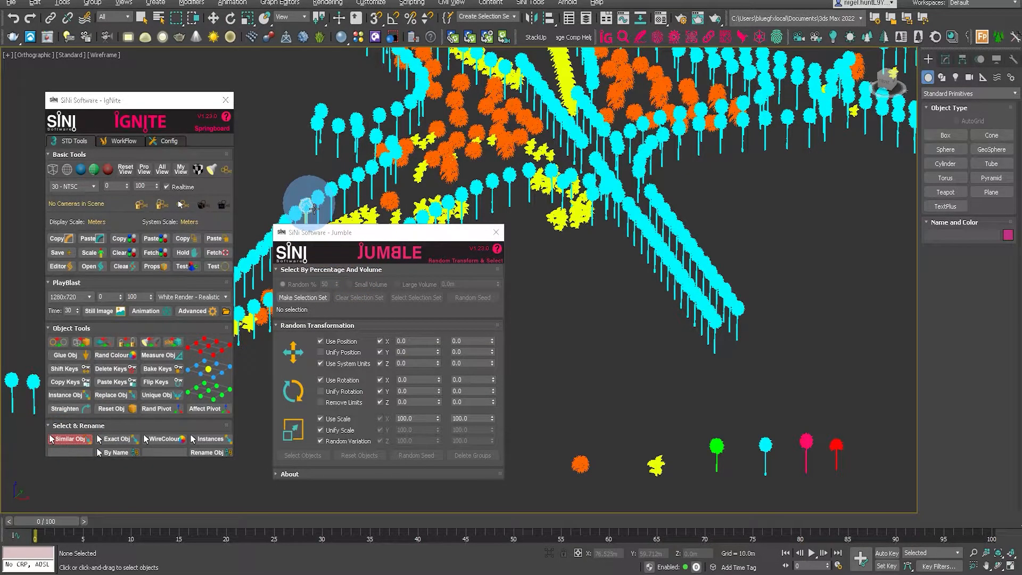
Randomly select 50% of the cyan trees (121 of 242) in Jumble for replacement.
{"action": "left_click", "coordinate": [282, 284]}
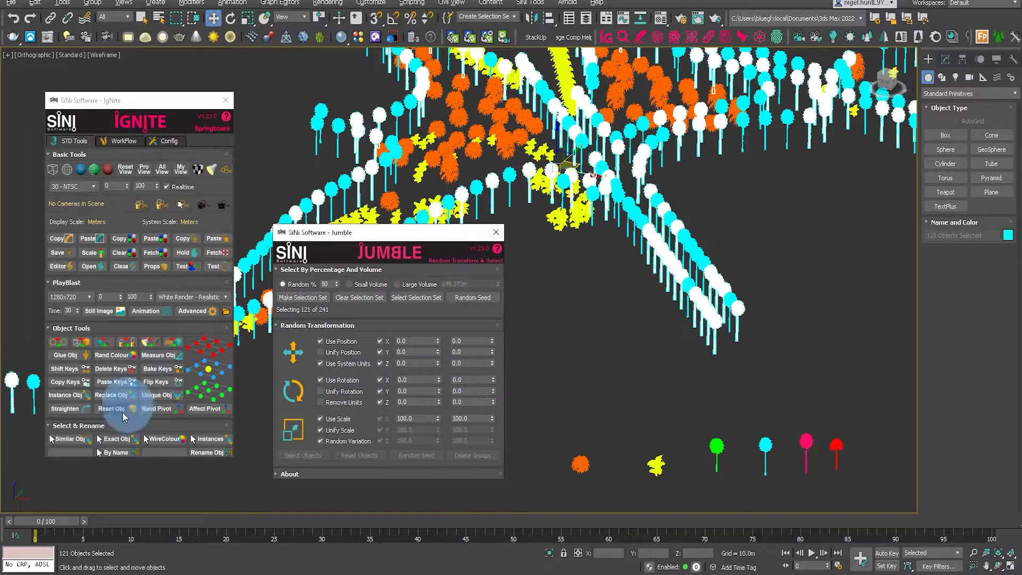
{"action": "left_click", "coordinate": [112, 394]}
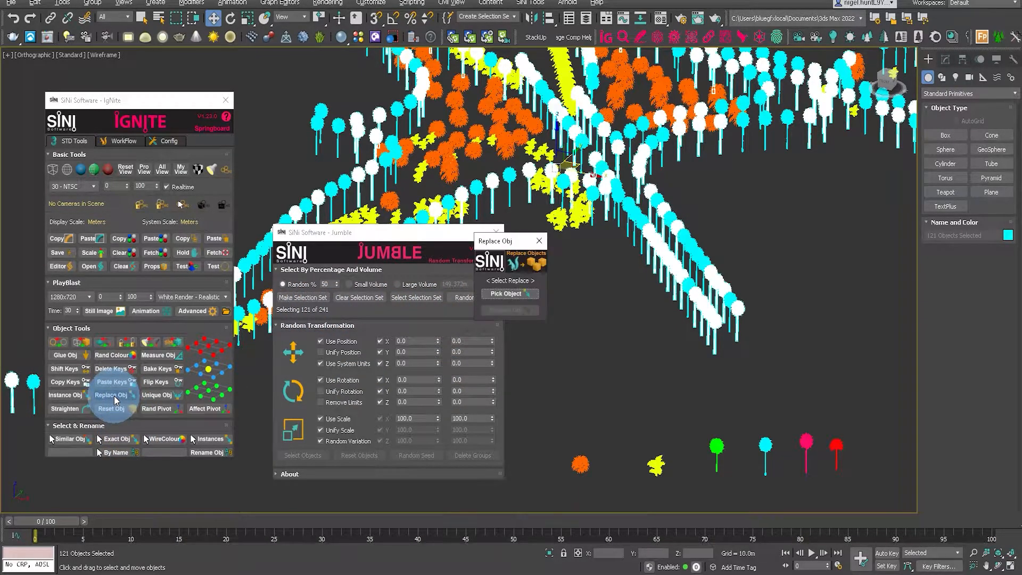